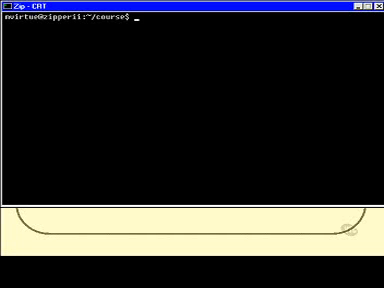
Type the mount command at the course directory prompt without running it.
{"action": "type", "text": "mount"}
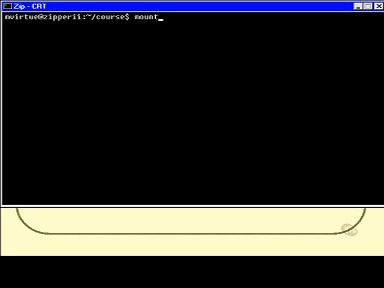
Run mount to list mounted filesystems, including NFS mounts.
{"action": "key", "text": "Return"}
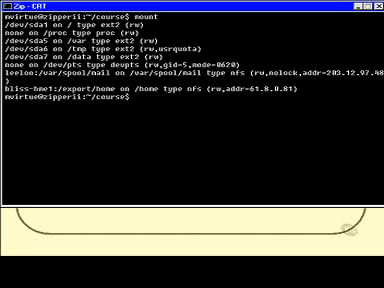
{"action": "type", "text": "df"}
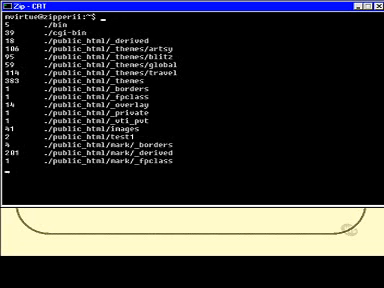
Scroll to the du grand total for the home directory and start the next du command.
{"action": "scroll", "scroll_direction": "down", "scroll_amount": 3}
{"action": "type", "text": "du -"}
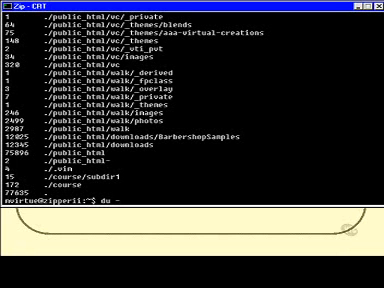
{"action": "type", "text": "s"}
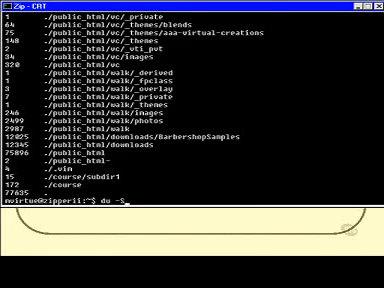
Run du -S to list each directory's own disk usage.
{"action": "key", "text": "Return"}
{"action": "type", "text": "du -s /"}
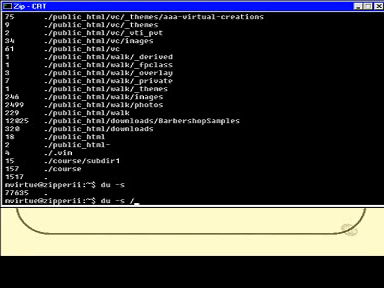
Clear the screen and run ls -l to long-list the course directory files.
{"action": "key", "text": "Return"}
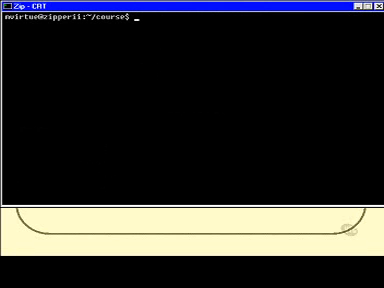
{"action": "type", "text": "ls -l"}
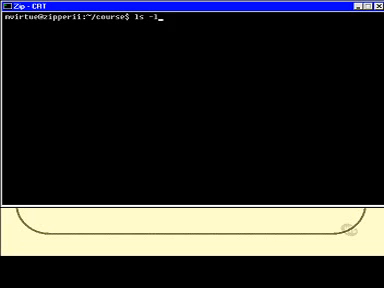
{"action": "key", "text": "Return"}
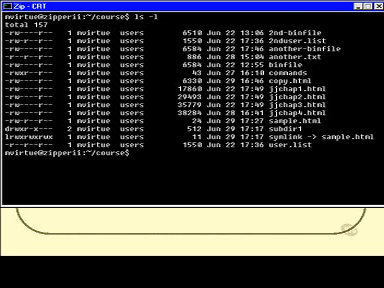